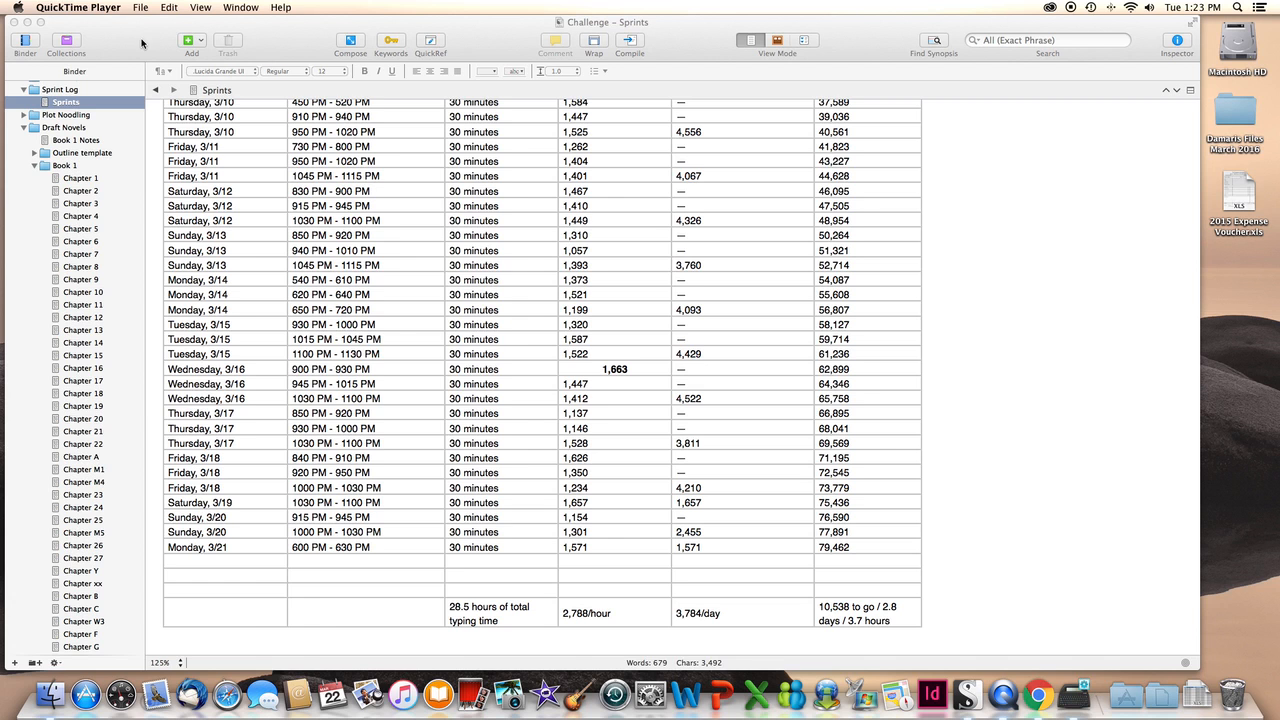
{"action": "mouse_move", "coordinate": [256, 540]}
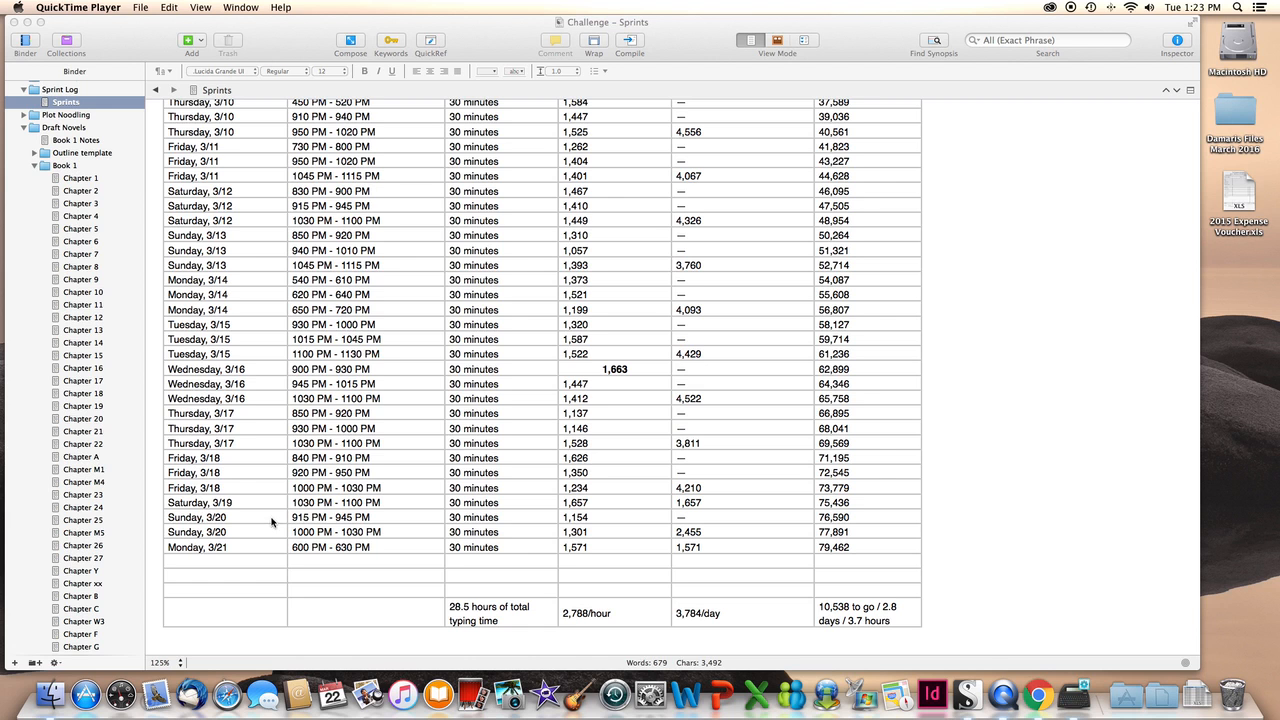
{"action": "mouse_move", "coordinate": [336, 510]}
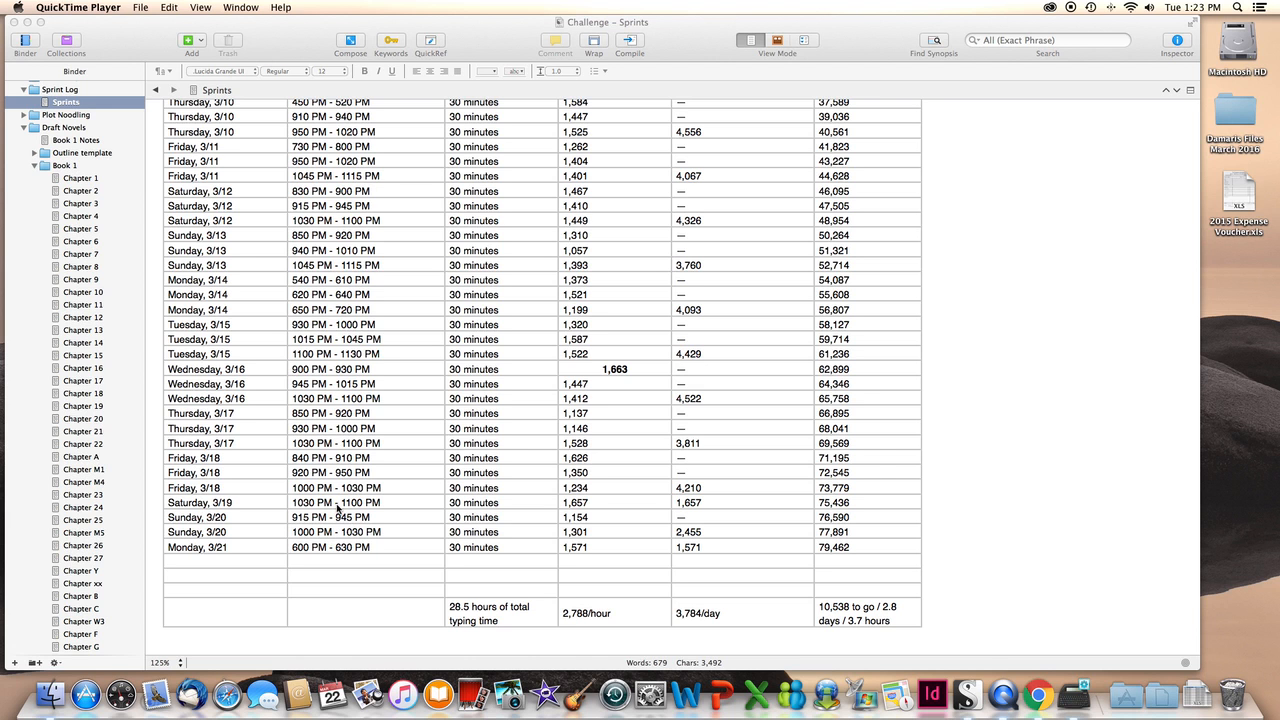
{"action": "mouse_move", "coordinate": [304, 532]}
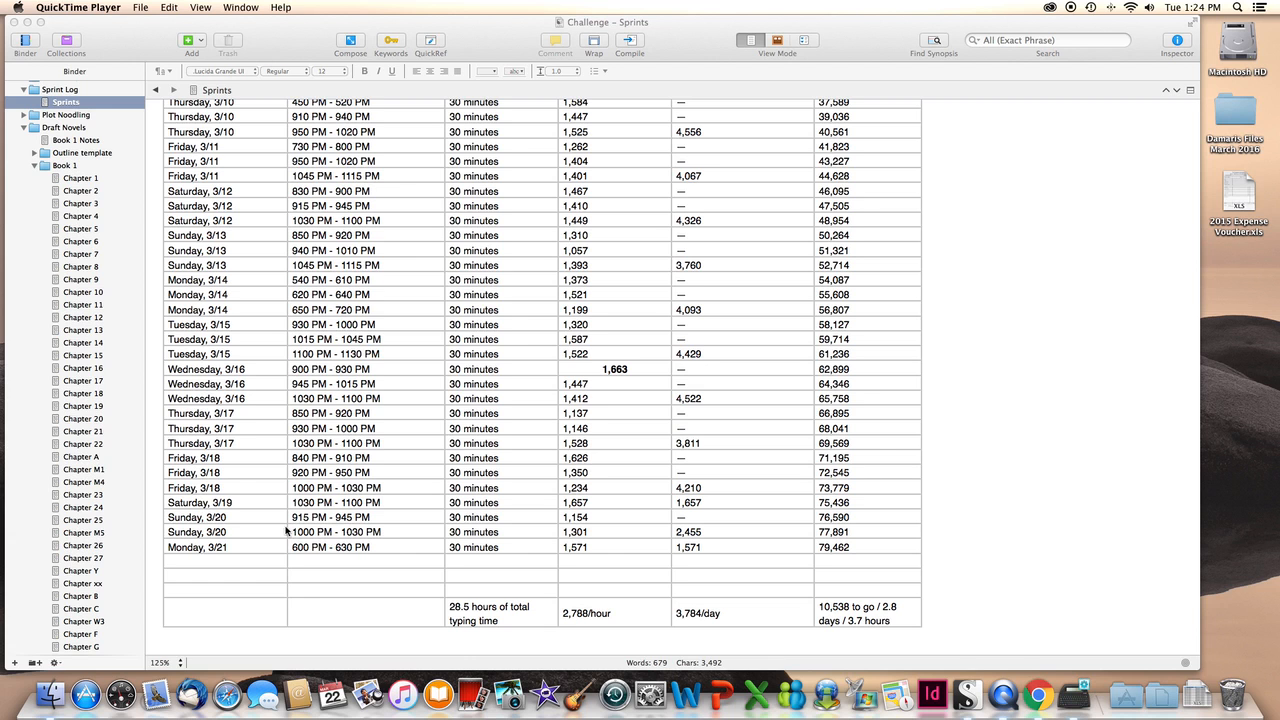
{"action": "mouse_move", "coordinate": [356, 532]}
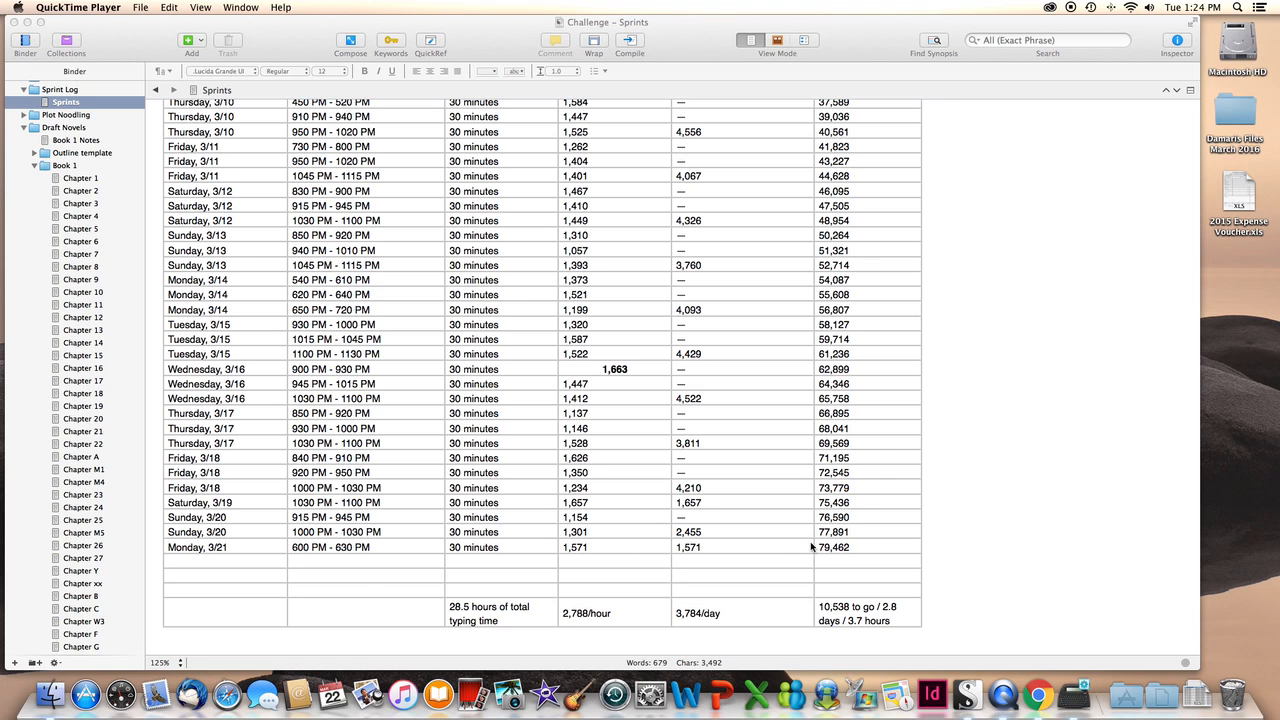
{"action": "mouse_move", "coordinate": [752, 602]}
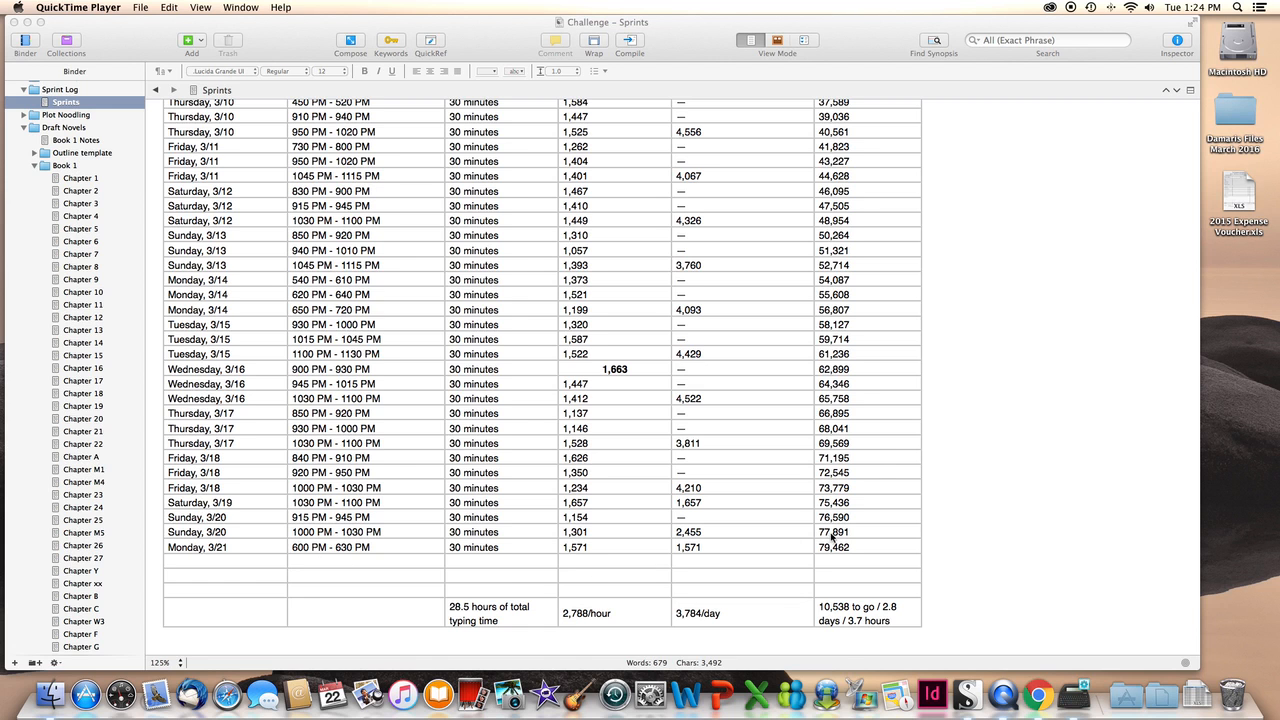
{"action": "mouse_move", "coordinate": [916, 548]}
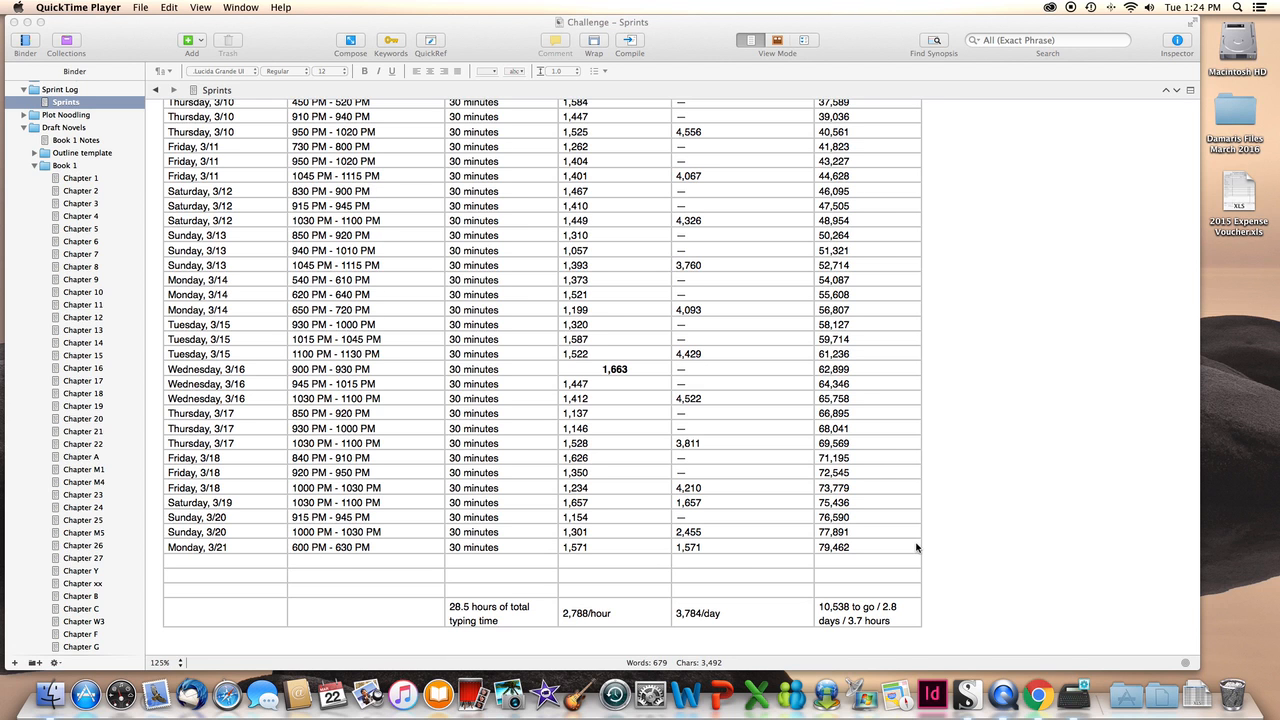
{"action": "mouse_move", "coordinate": [976, 544]}
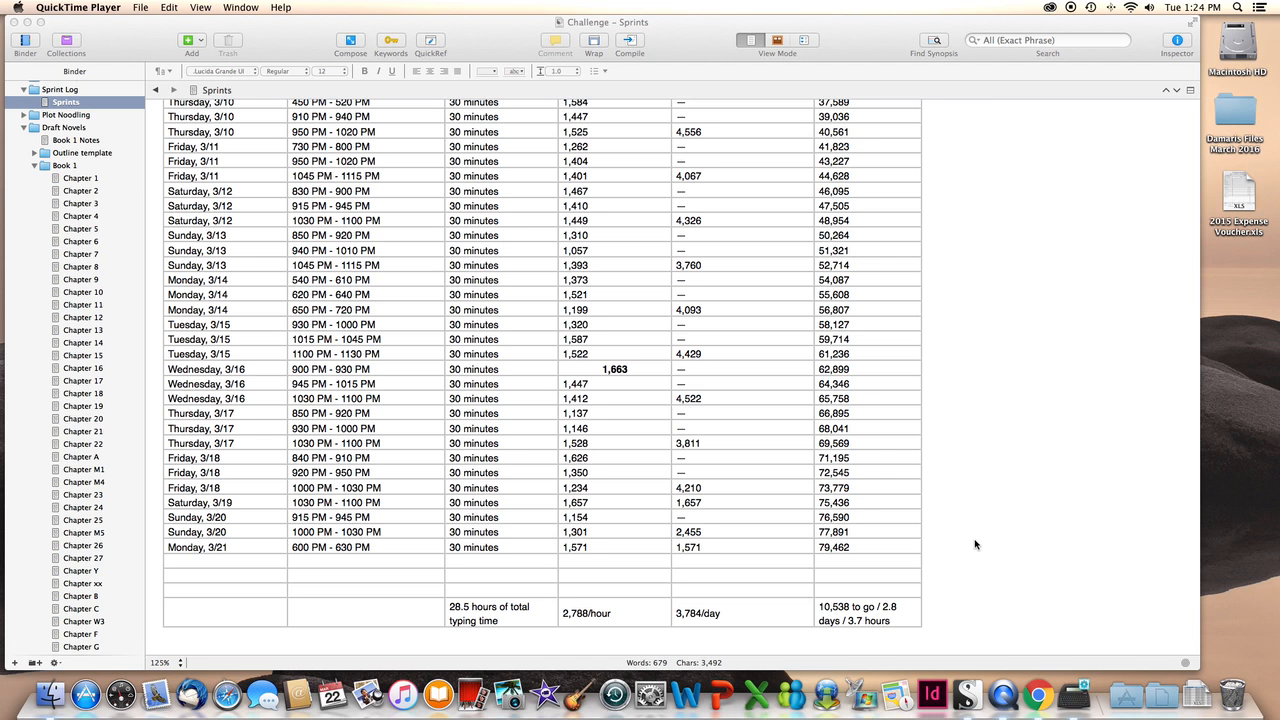
{"action": "mouse_move", "coordinate": [178, 280]}
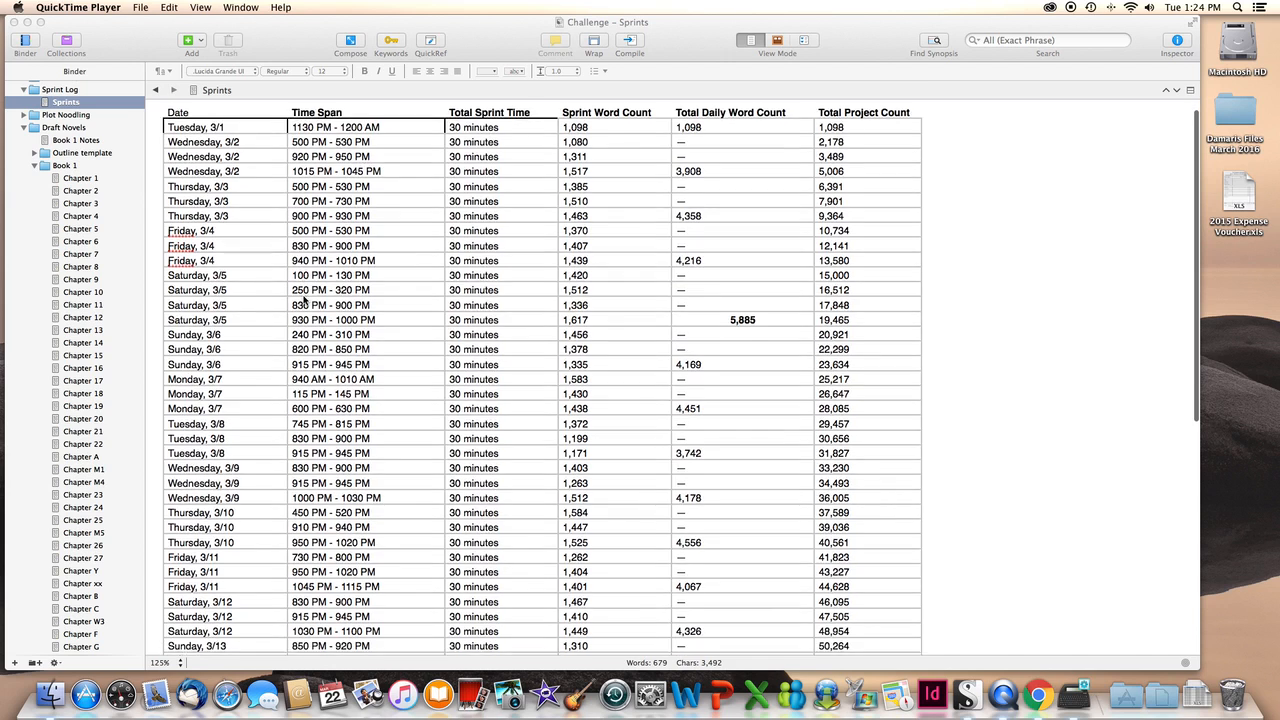
{"action": "scroll", "scroll_direction": "down", "scroll_amount": 3}
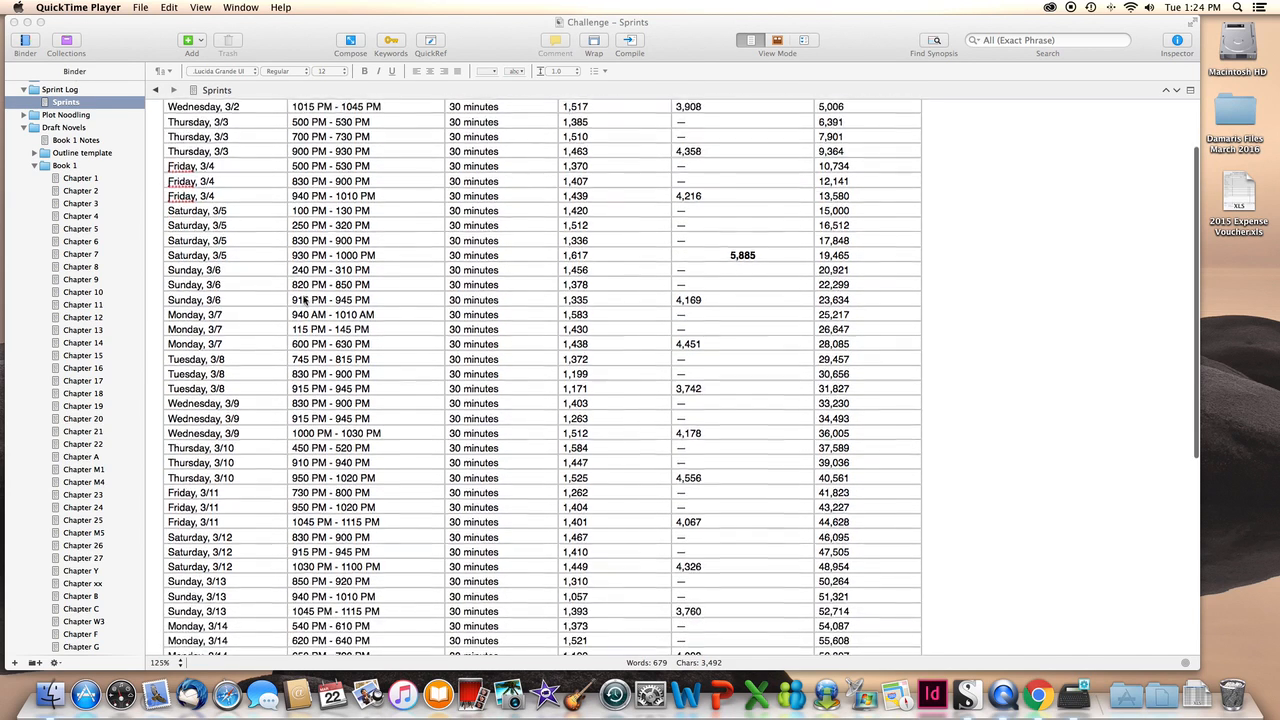
{"action": "scroll", "scroll_direction": "down", "scroll_amount": 3}
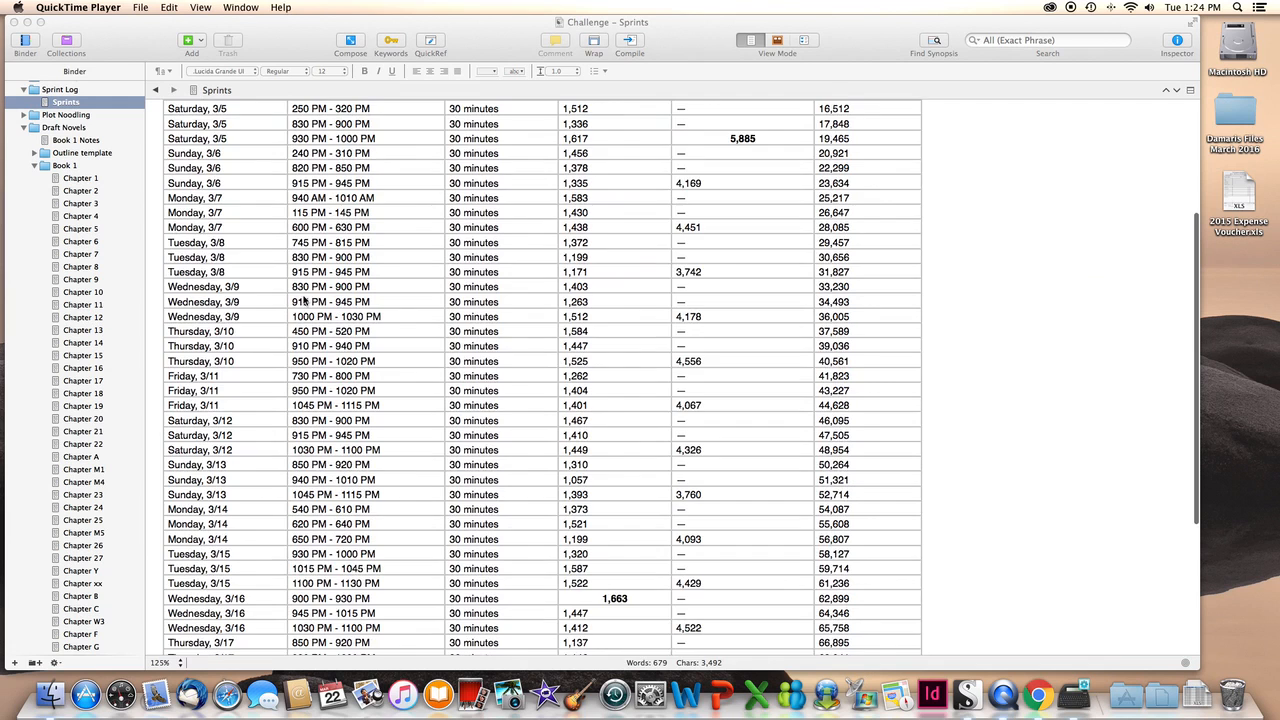
{"action": "scroll", "scroll_direction": "down", "scroll_amount": 3}
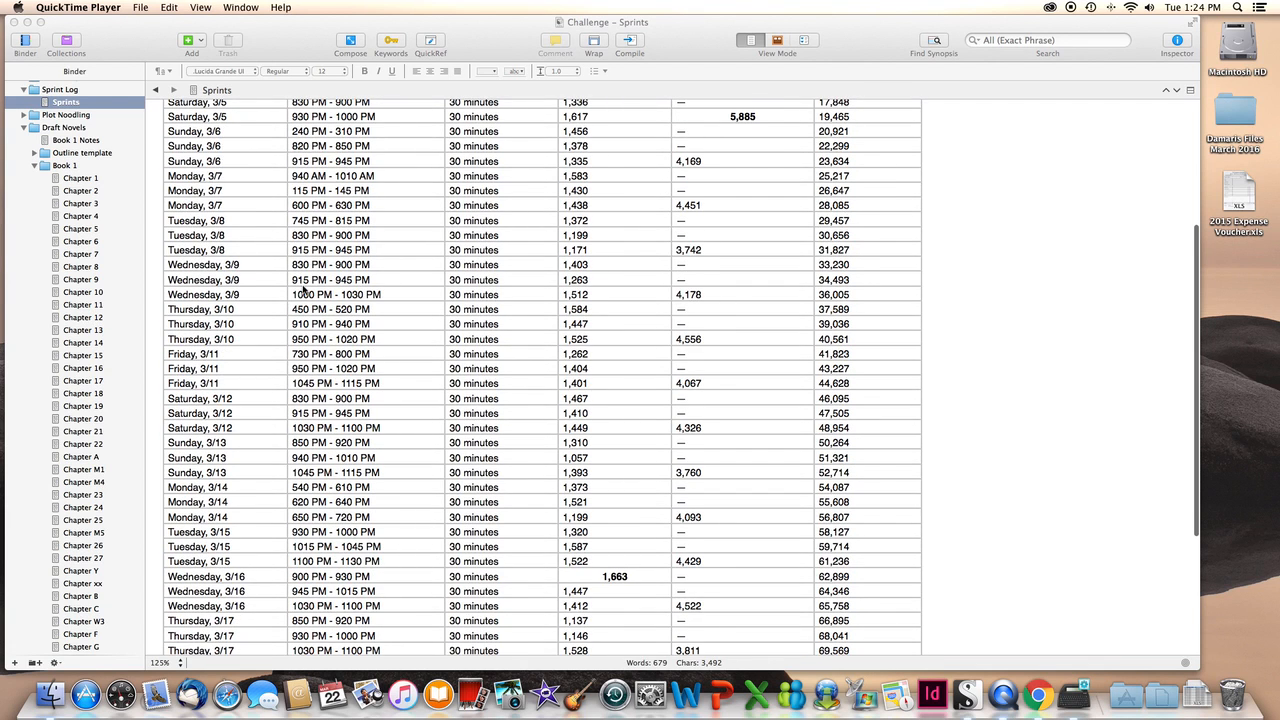
{"action": "scroll", "scroll_direction": "down", "scroll_amount": 3}
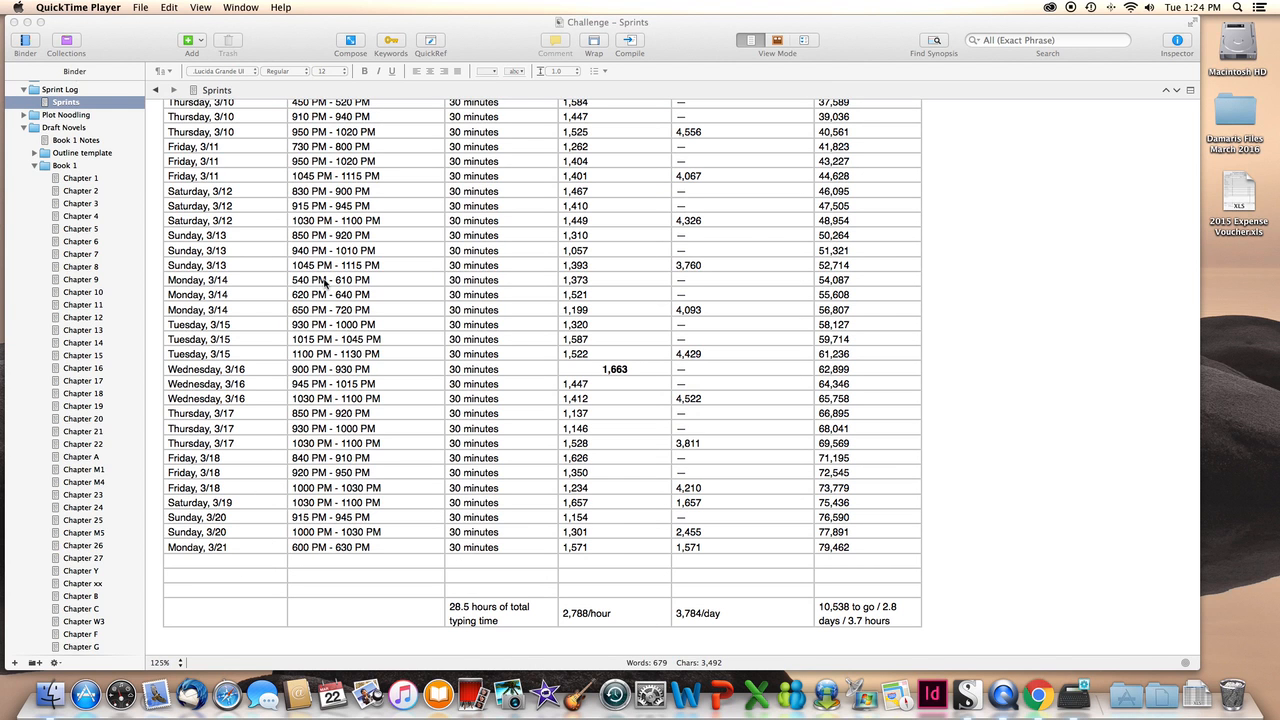
{"action": "mouse_move", "coordinate": [1010, 652]}
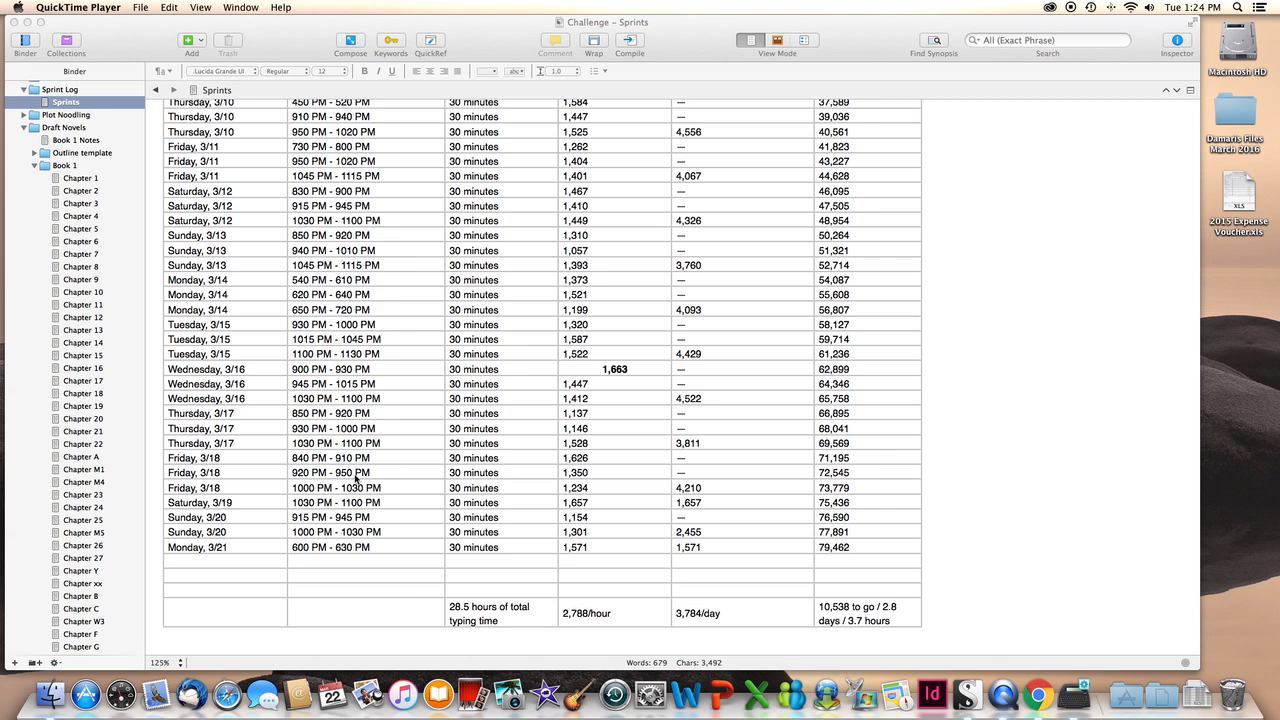
{"action": "mouse_move", "coordinate": [408, 614]}
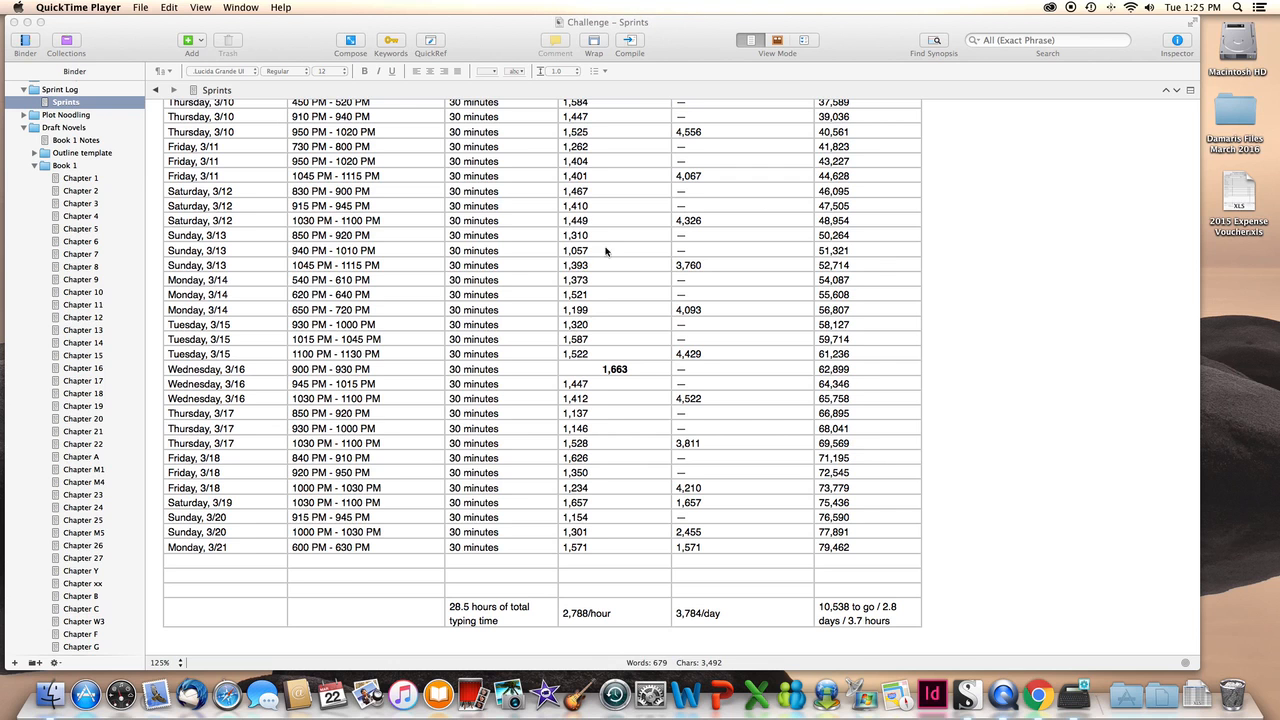
{"action": "mouse_move", "coordinate": [530, 606]}
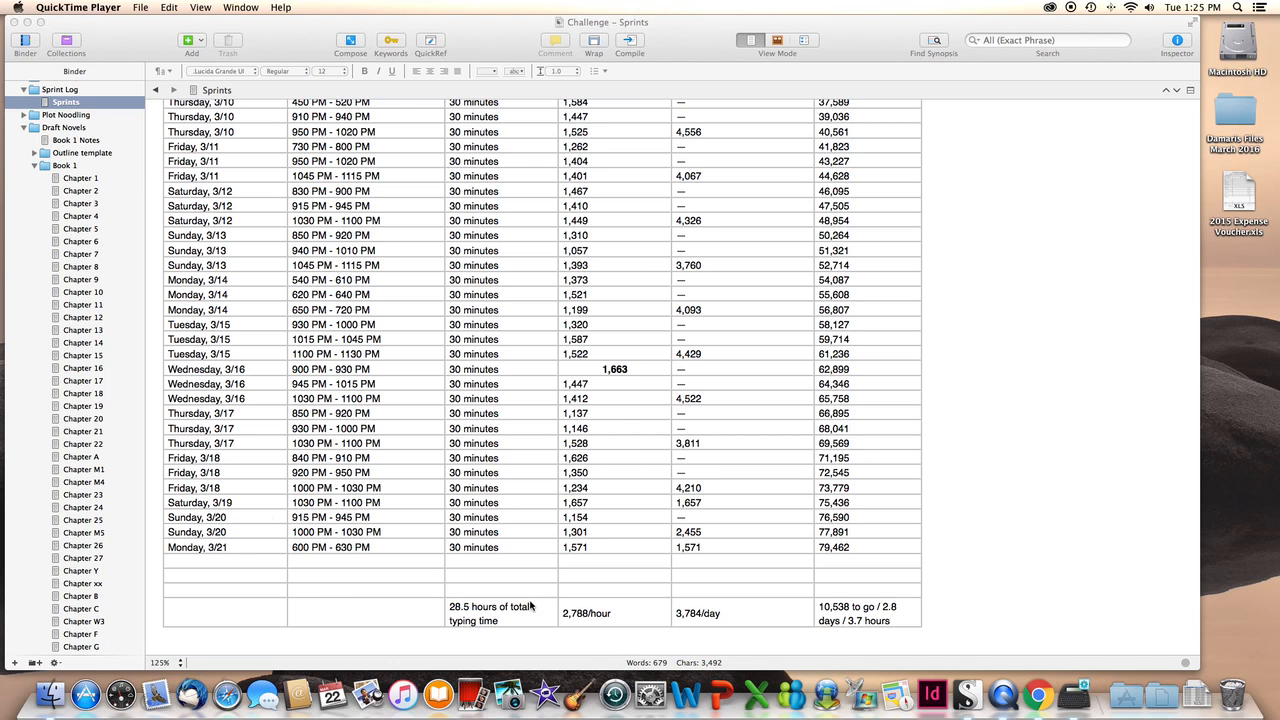
{"action": "mouse_move", "coordinate": [356, 588]}
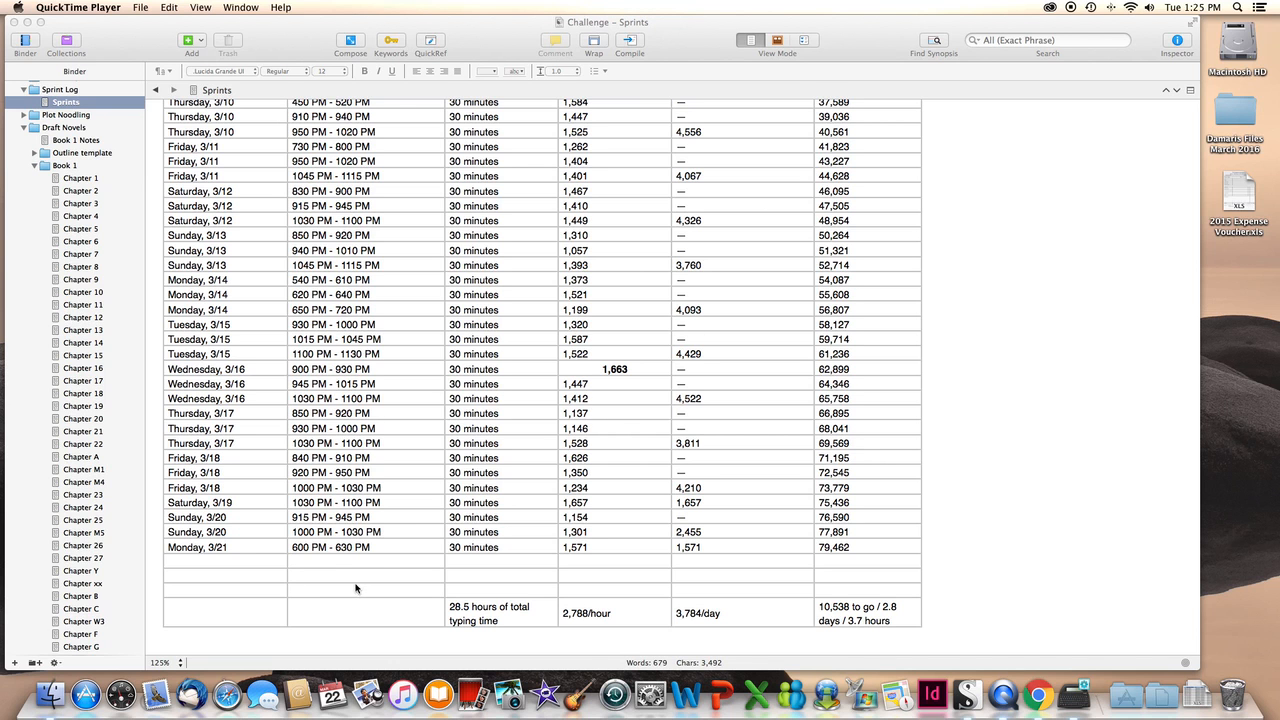
{"action": "scroll", "scroll_direction": "up", "scroll_amount": 3}
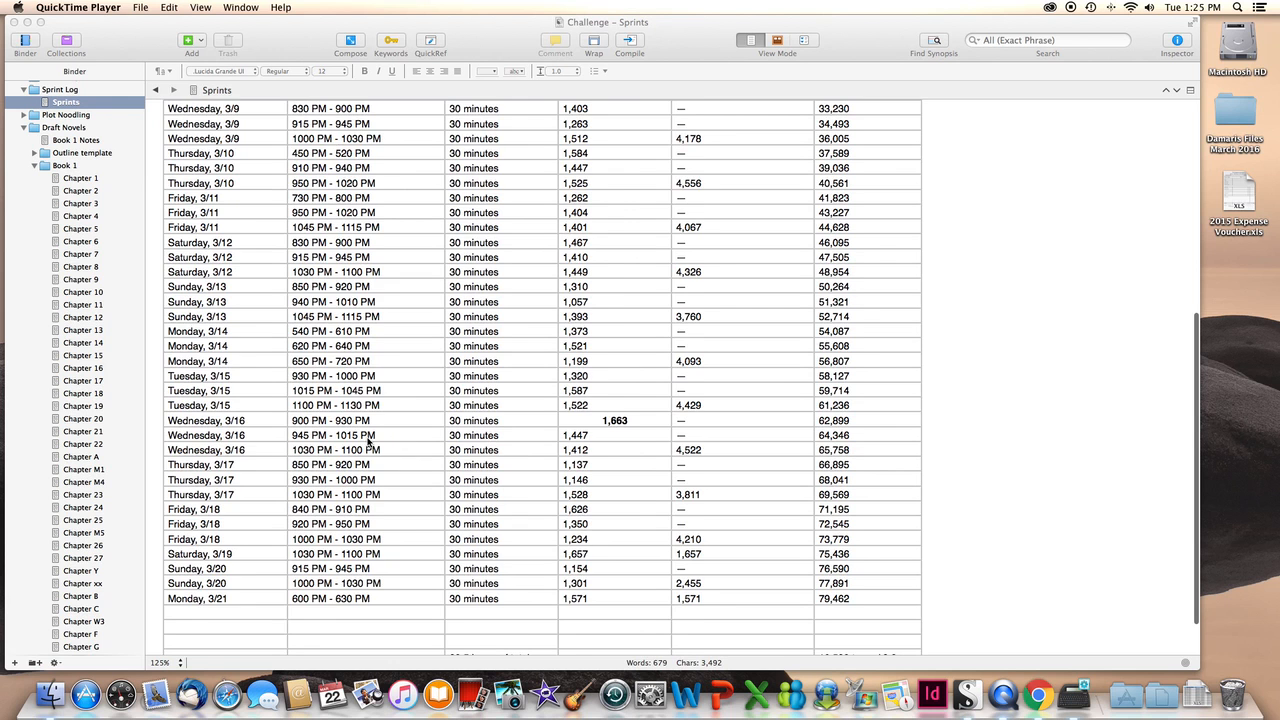
{"action": "scroll", "scroll_direction": "down", "scroll_amount": 3}
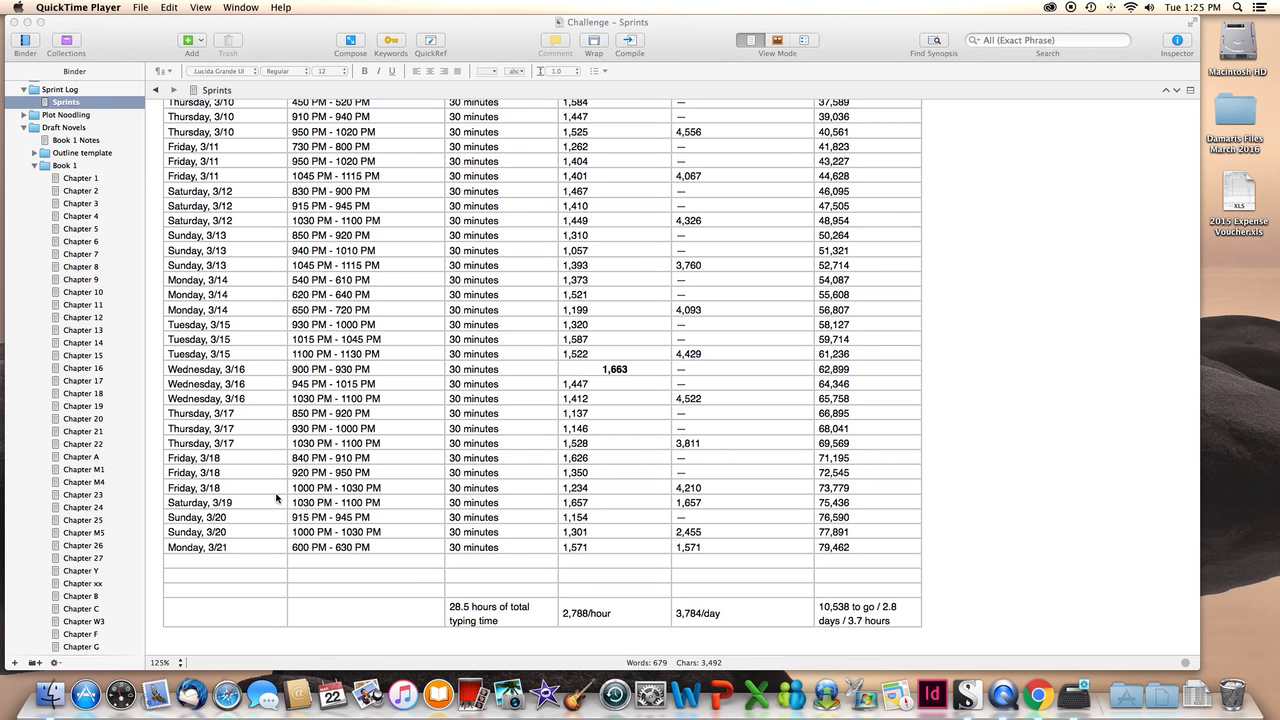
{"action": "mouse_move", "coordinate": [204, 544]}
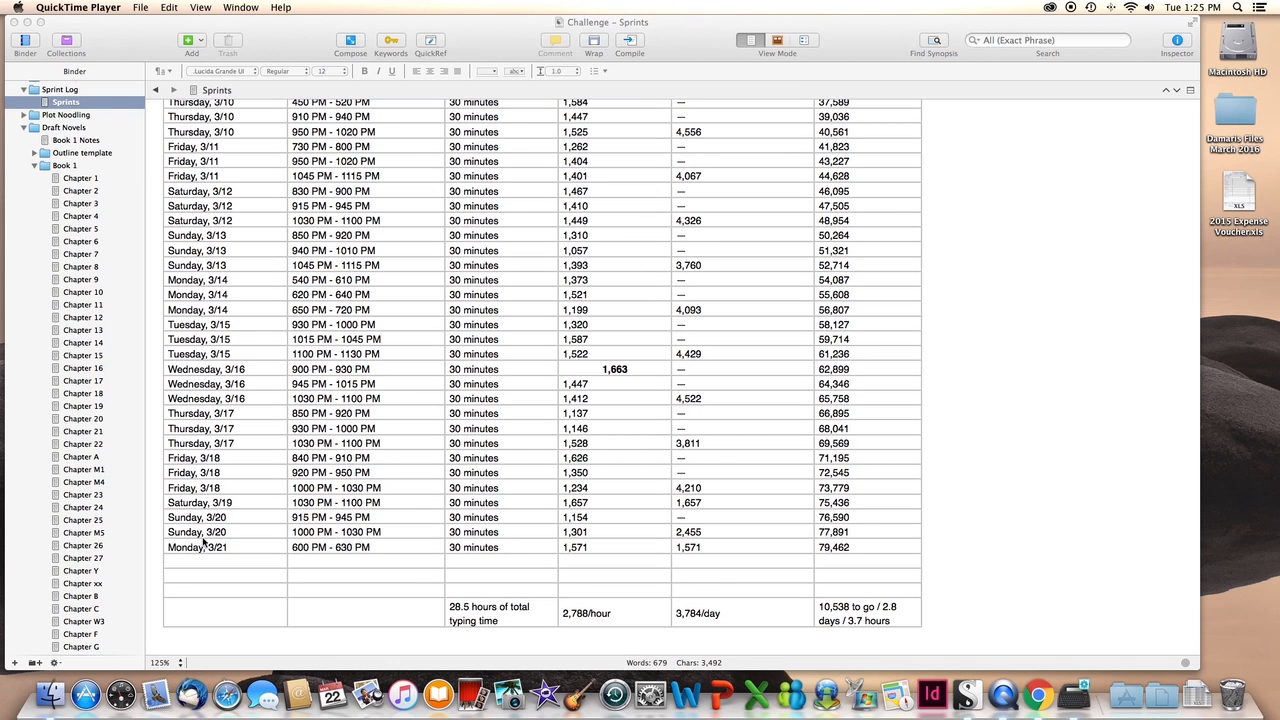
{"action": "mouse_move", "coordinate": [832, 516]}
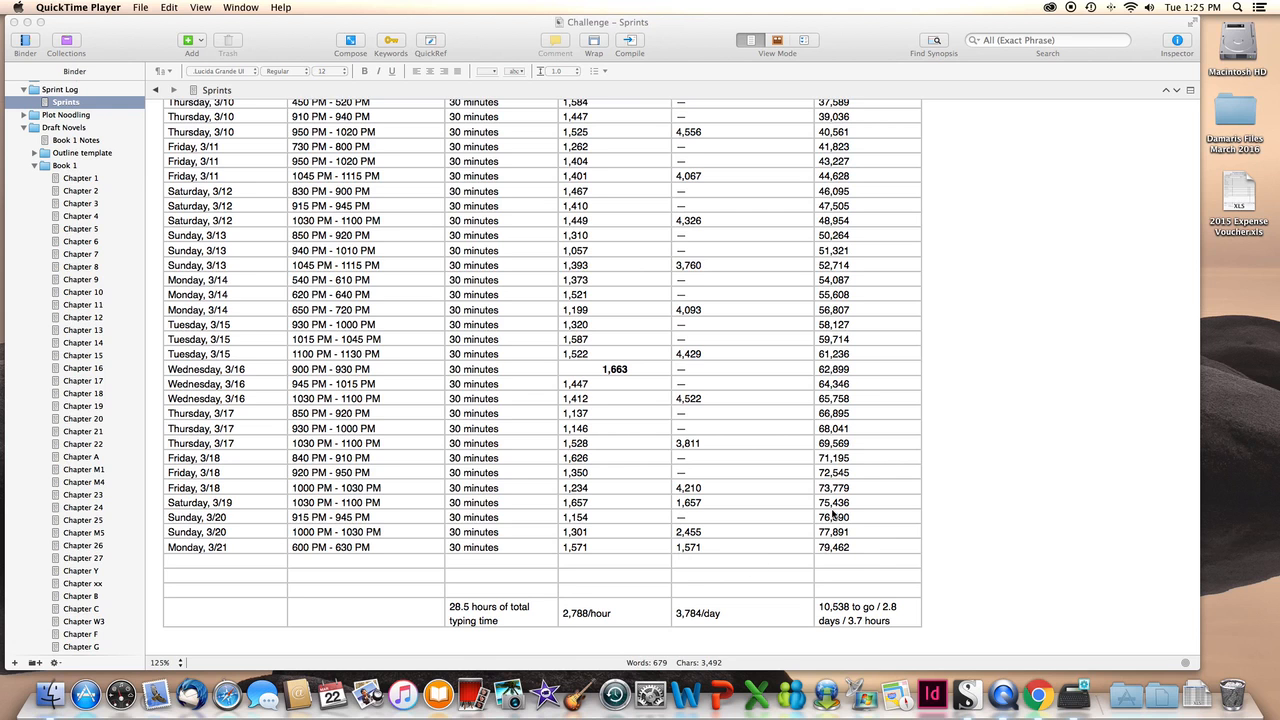
{"action": "mouse_move", "coordinate": [840, 554]}
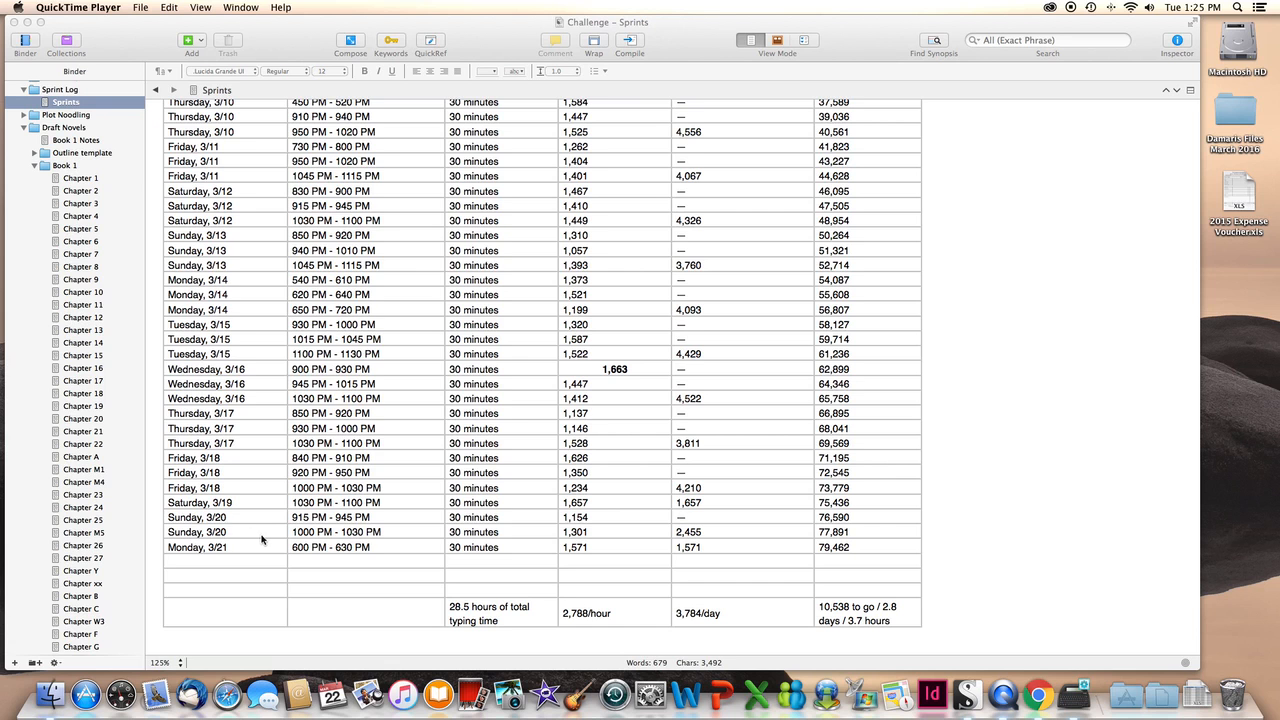
{"action": "mouse_move", "coordinate": [268, 536]}
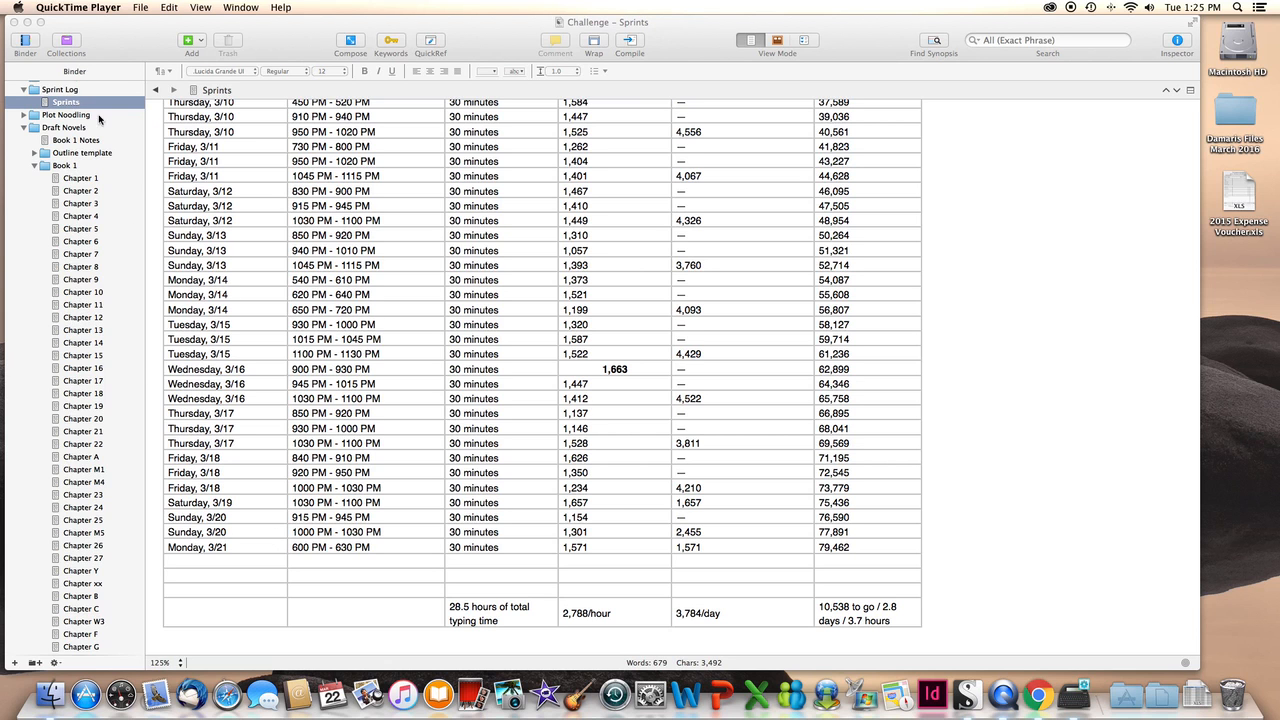
{"action": "mouse_move", "coordinate": [1144, 108]}
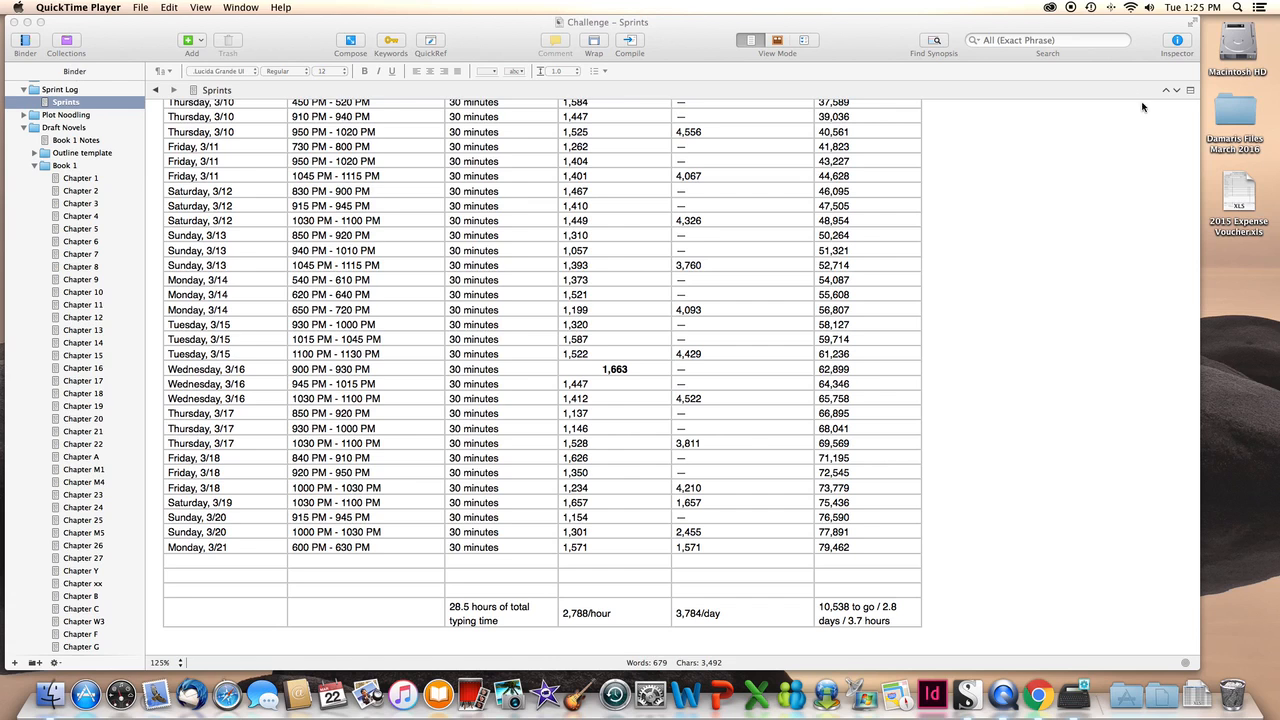